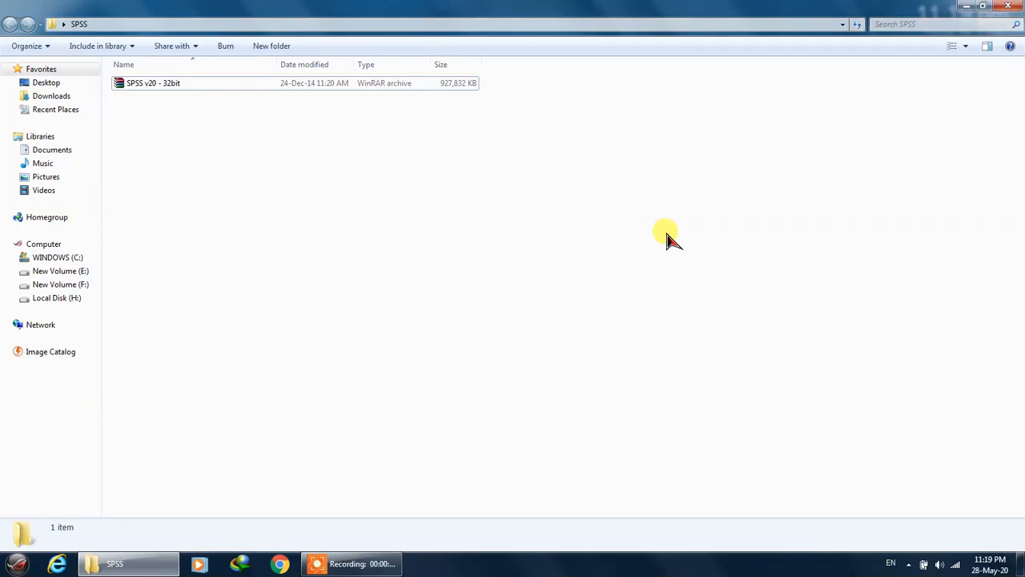
mouse_move(381, 144)
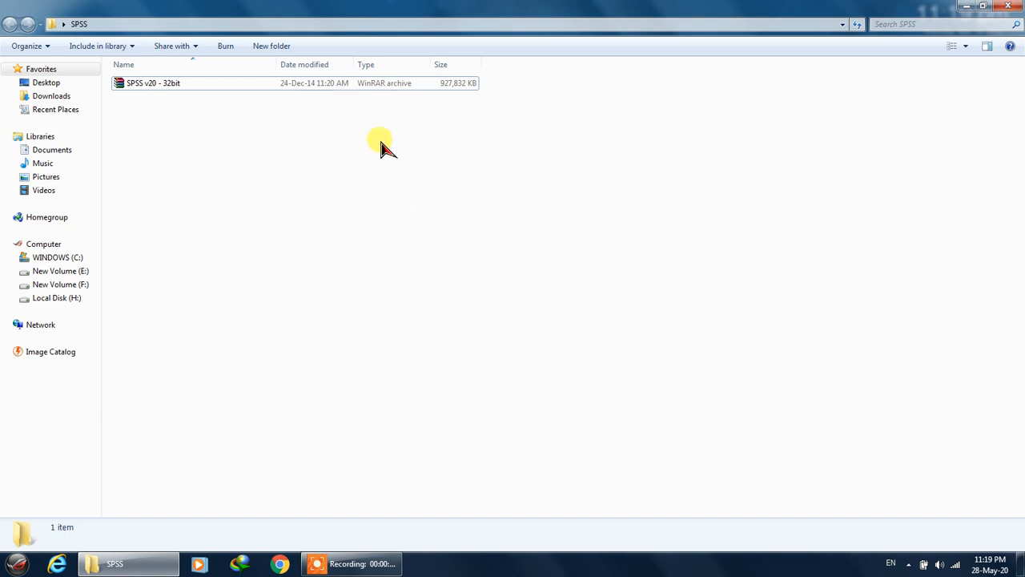
Extract the SPSS v20 - 32bit archive into the current folder using WinRAR's Extract Here
left_click(153, 83)
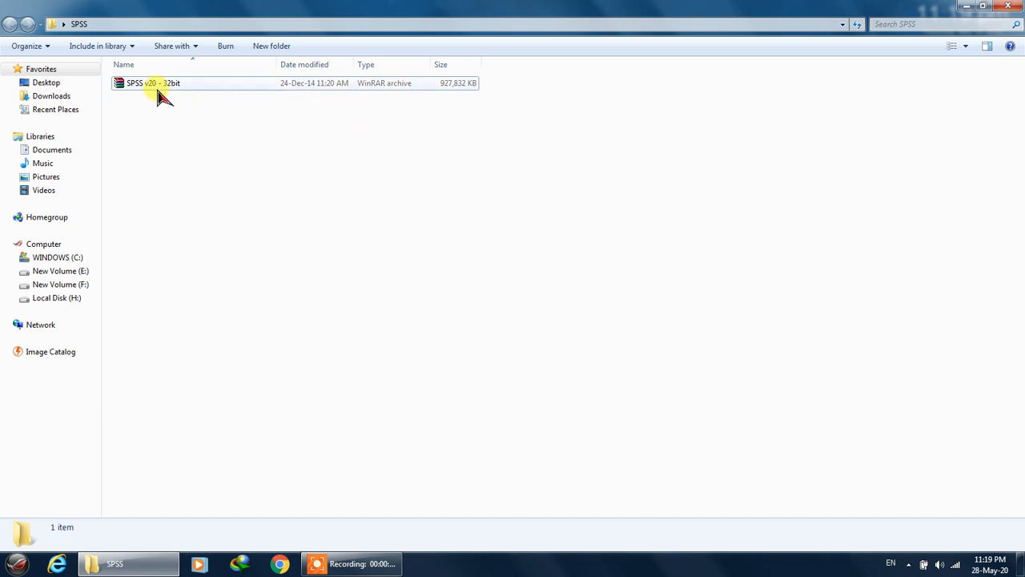
left_click(152, 82)
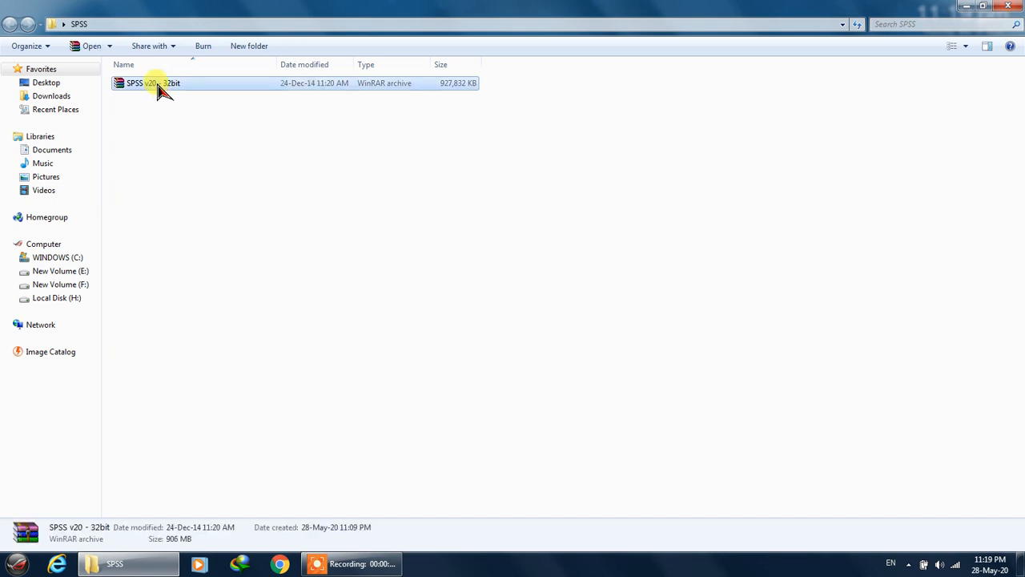
right_click(153, 82)
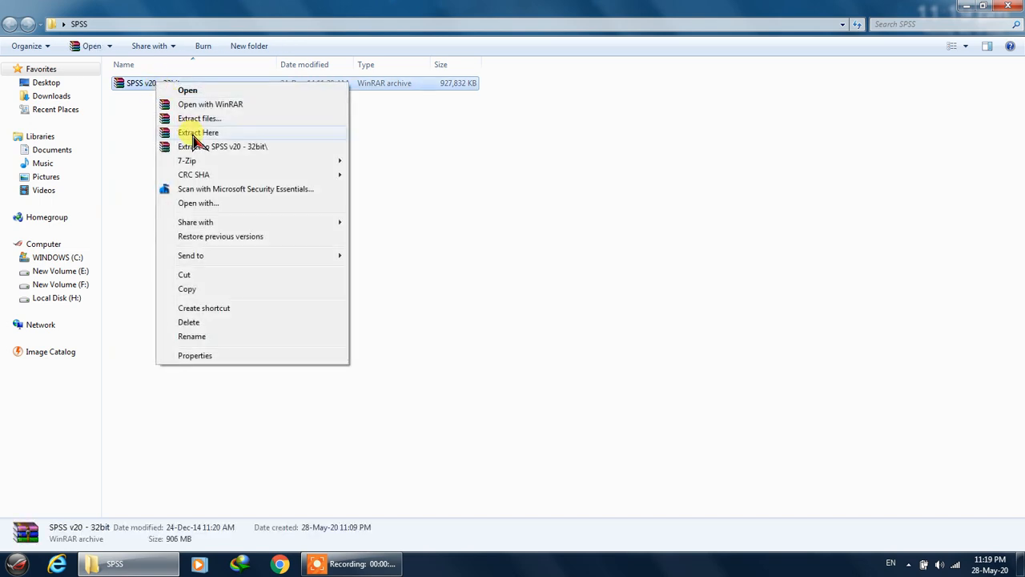
left_click(197, 132)
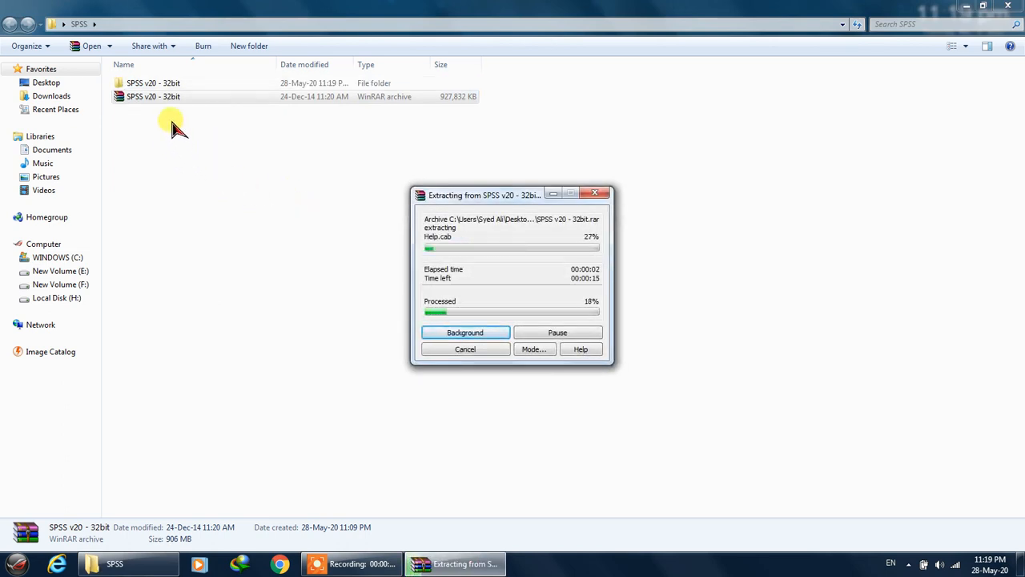
left_click(153, 96)
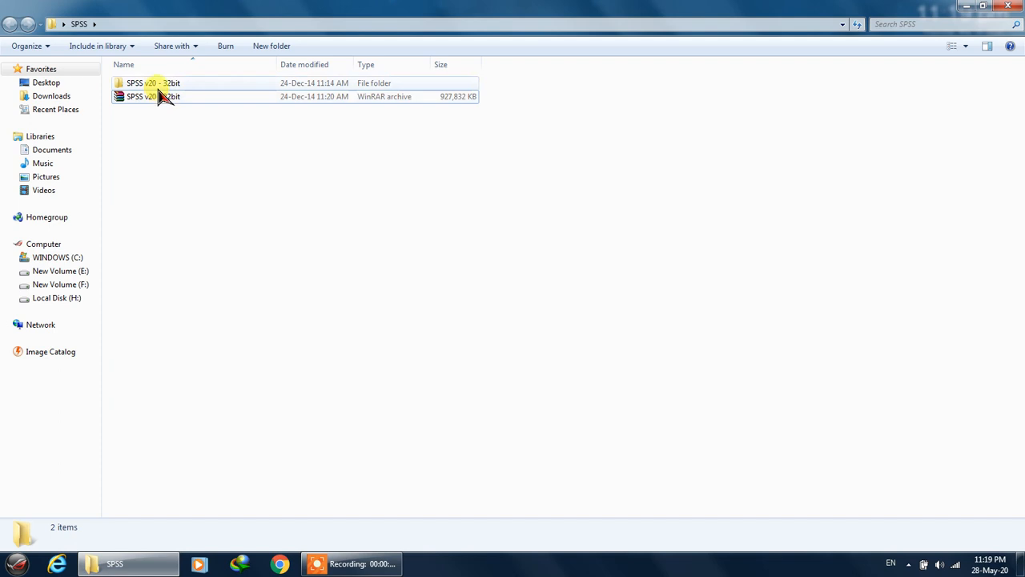
Open the extracted SPSS v20 - 32bit folder, then Setup, and locate the setup application
double_click(153, 82)
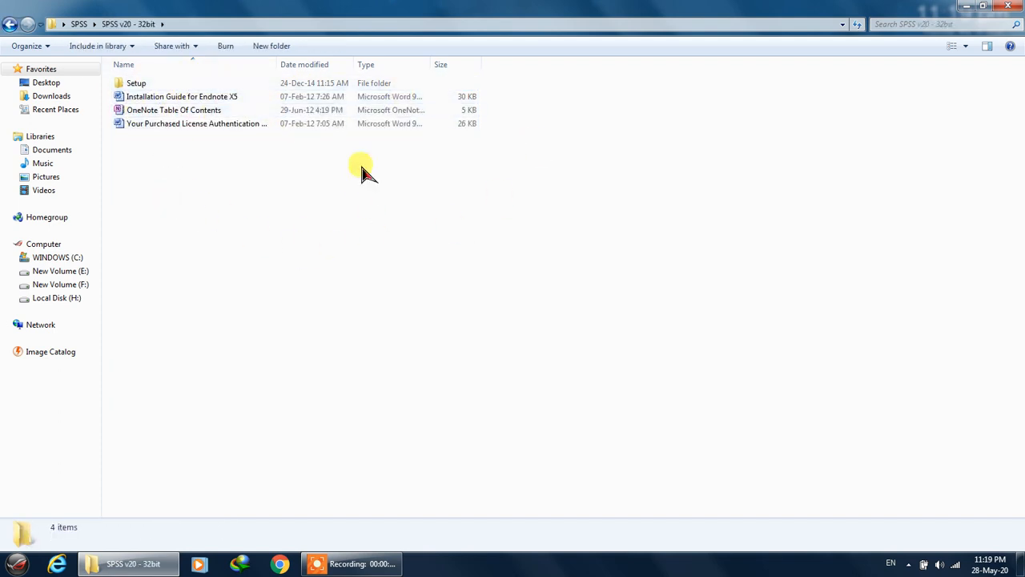
left_click(196, 124)
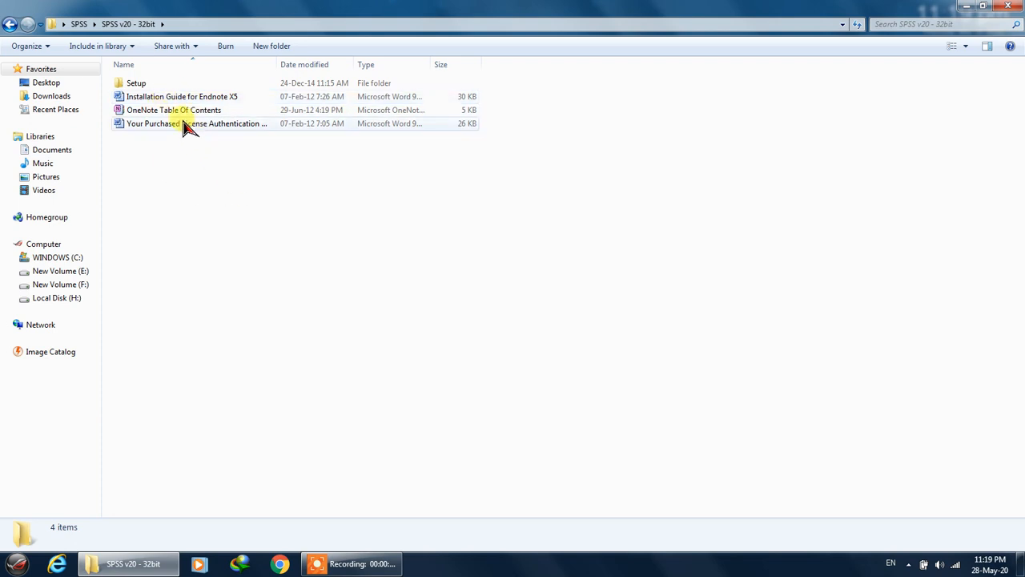
double_click(137, 82)
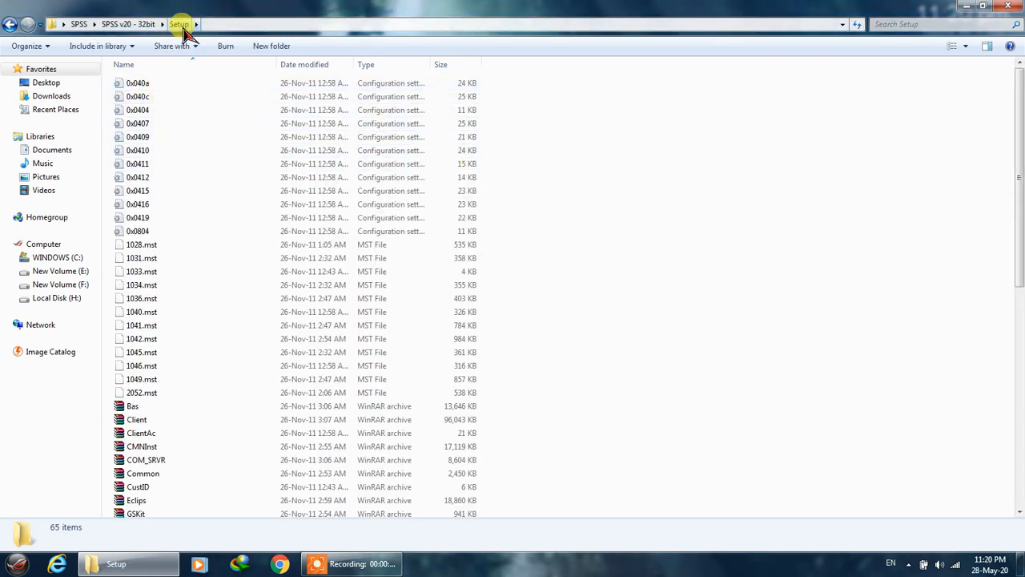
scroll("down", 3)
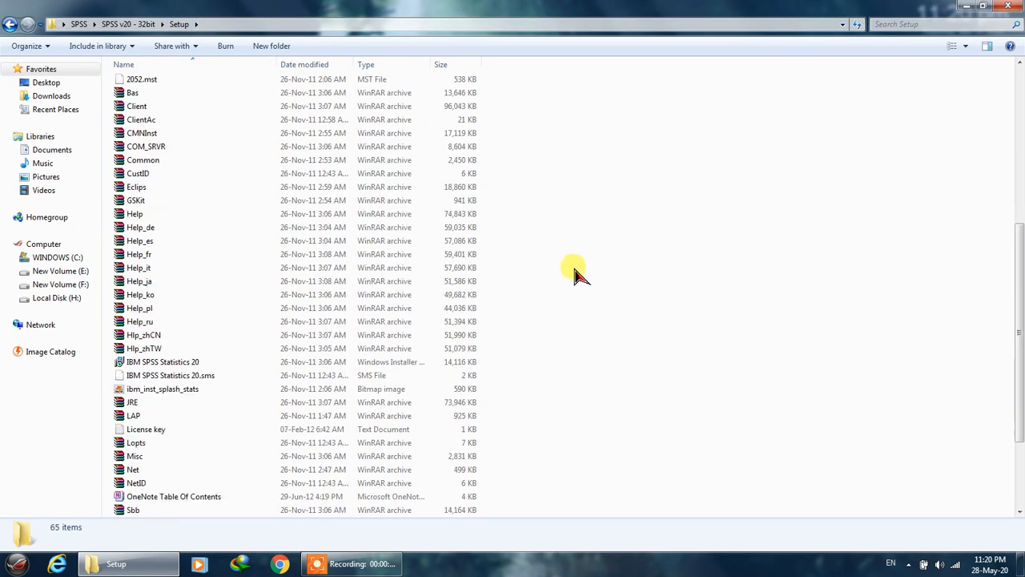
scroll("down", 3)
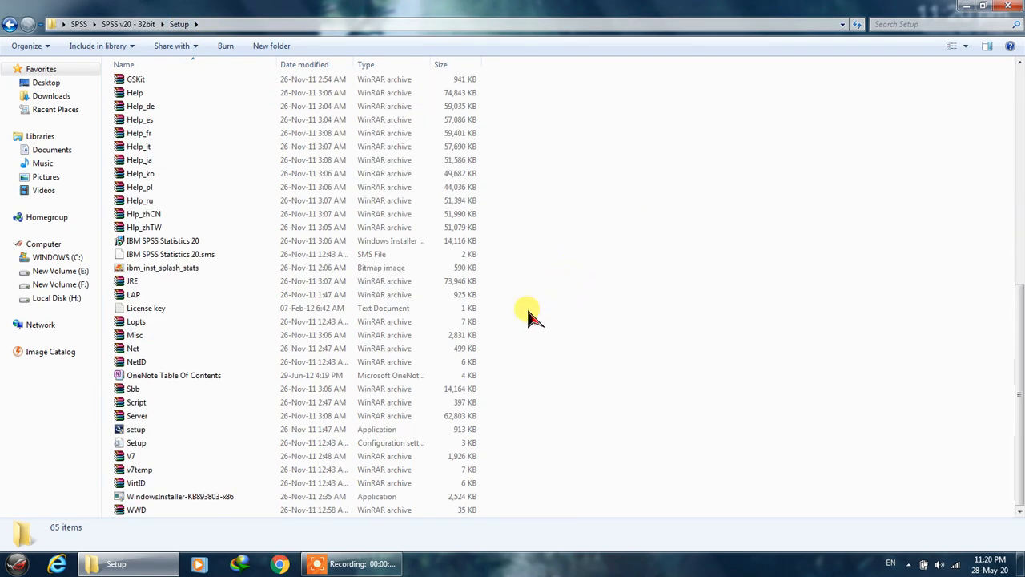
right_click(136, 428)
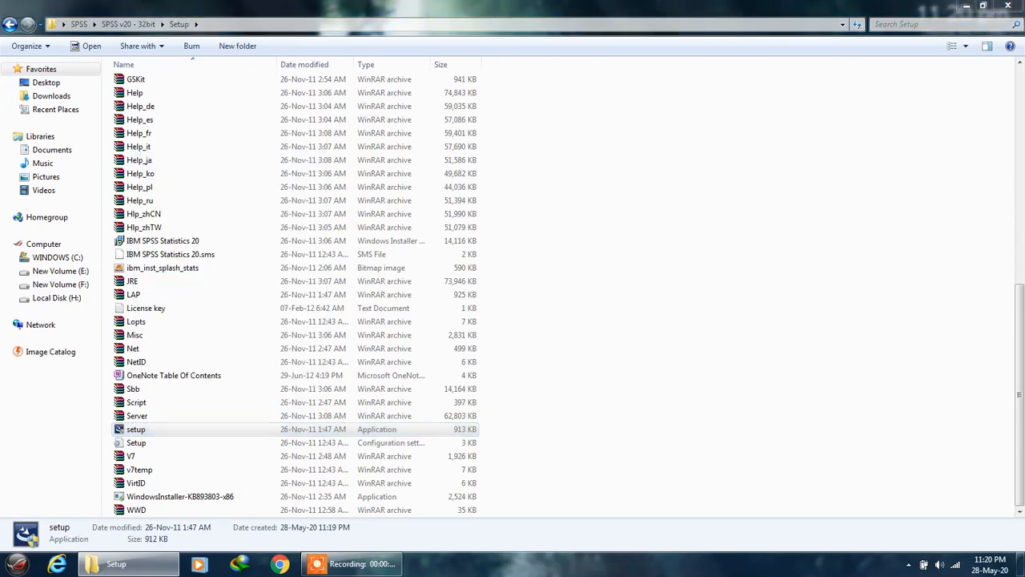
mouse_move(571, 325)
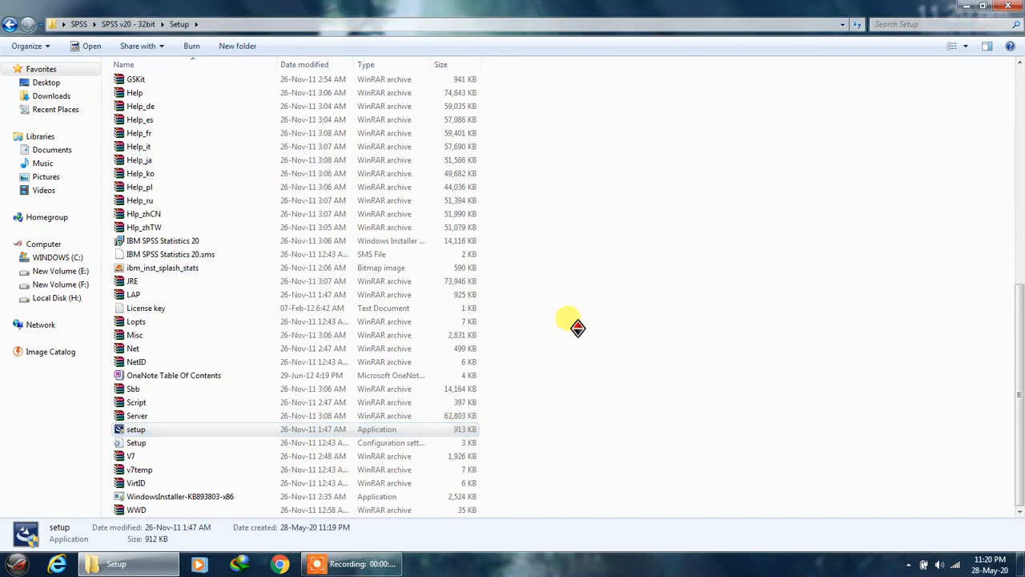
Launch setup.exe and move past the trademark notice to the licence-type page
double_click(136, 429)
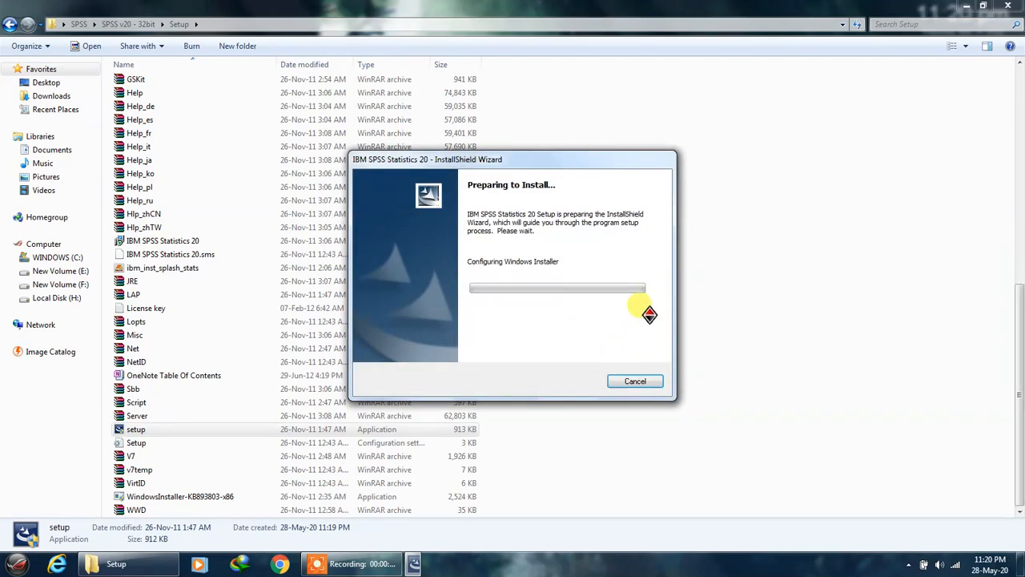
mouse_move(572, 328)
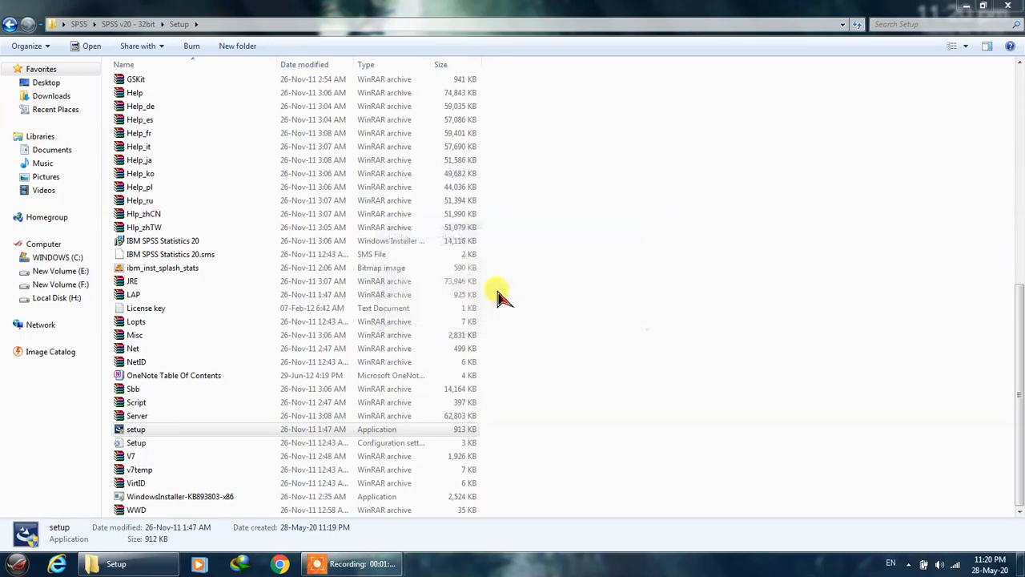
double_click(135, 428)
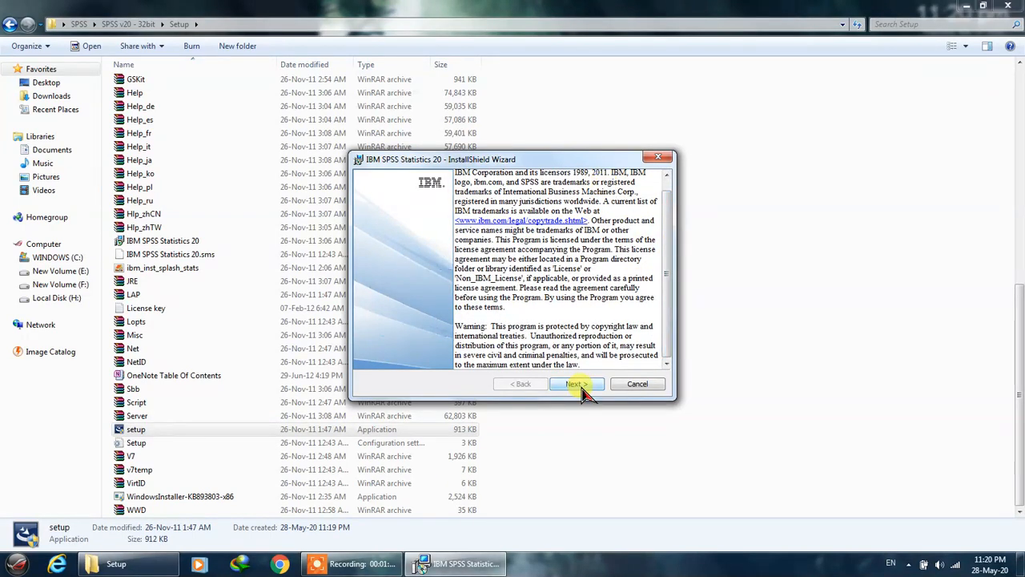
left_click(575, 383)
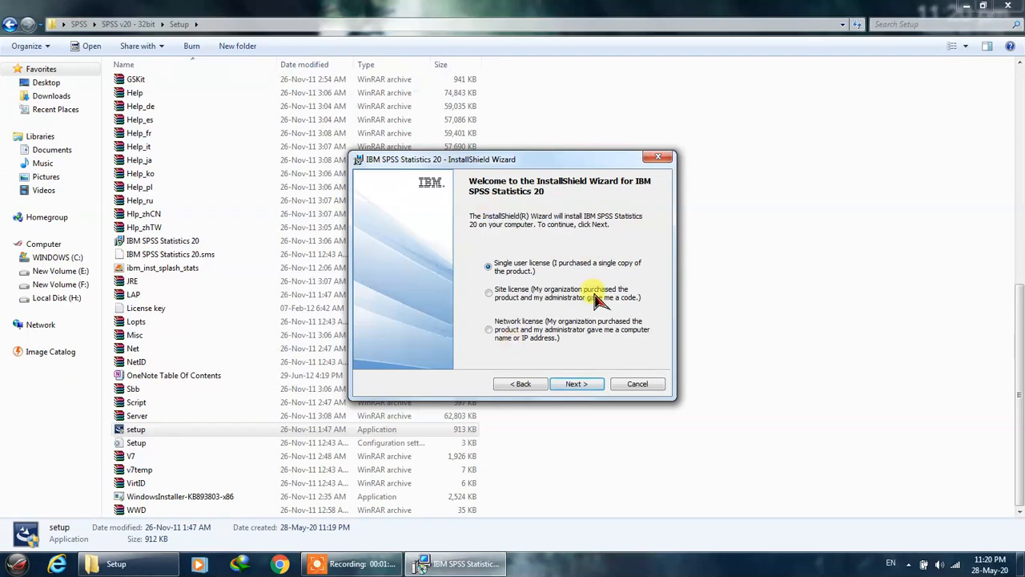
mouse_move(557, 266)
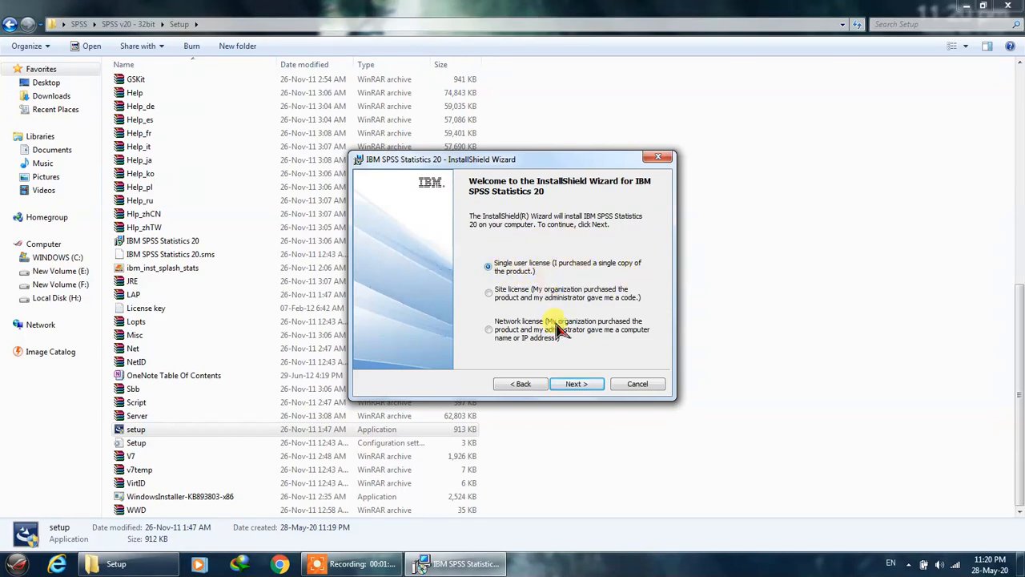
Keep Single user license, accept the terms, and keep default customer information and help languages
left_click(575, 382)
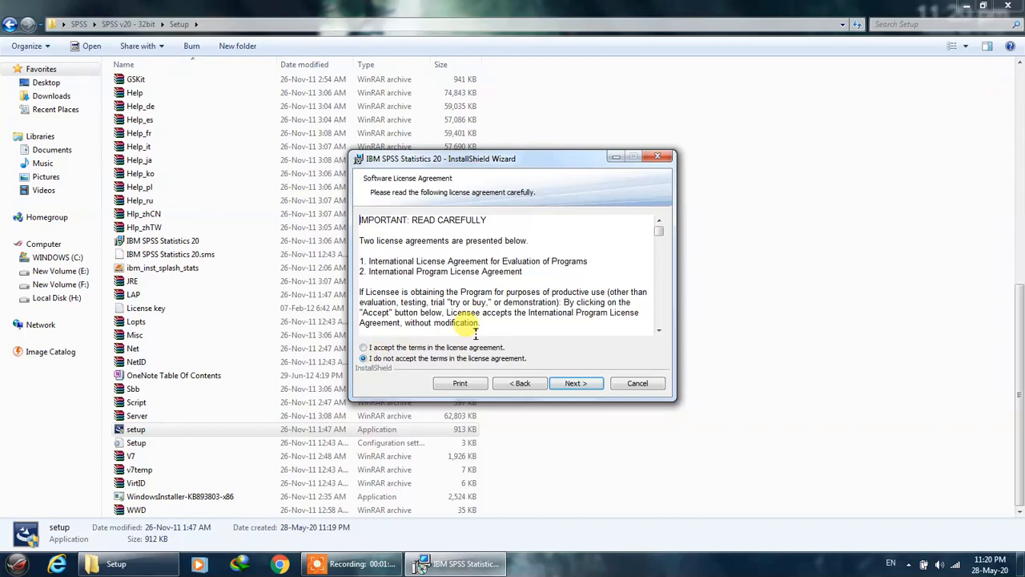
left_click(363, 347)
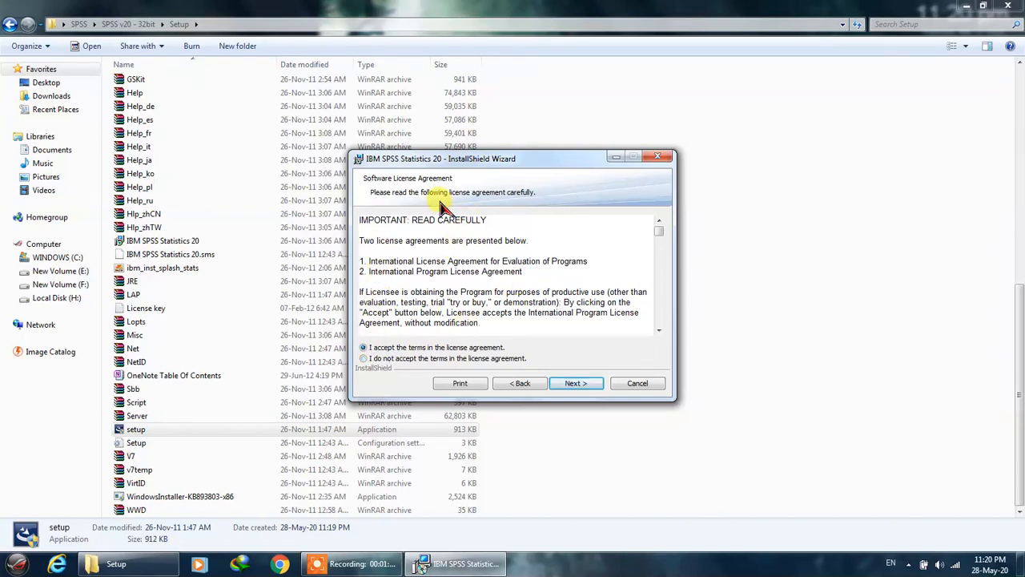
left_click(575, 383)
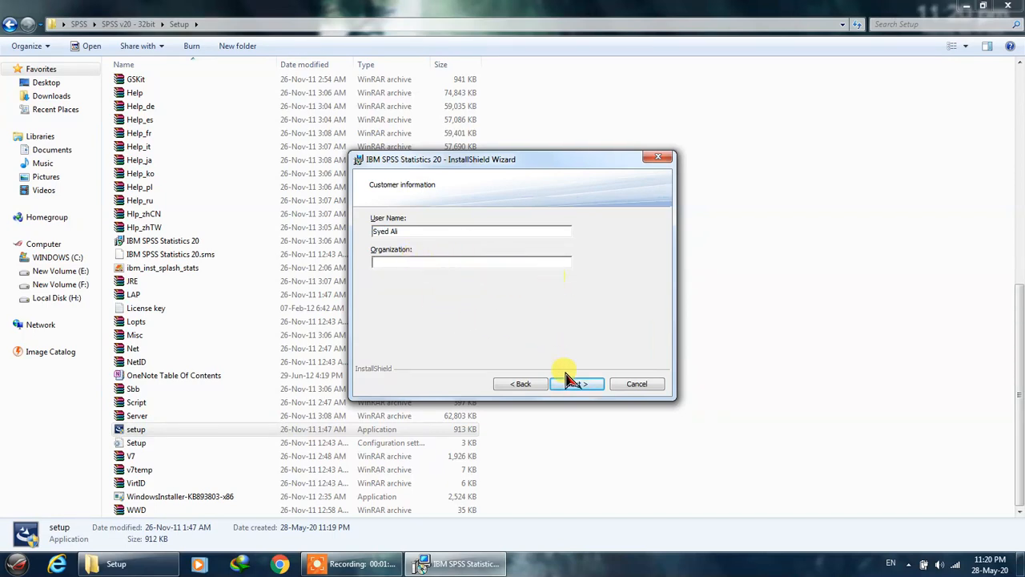
left_click(575, 383)
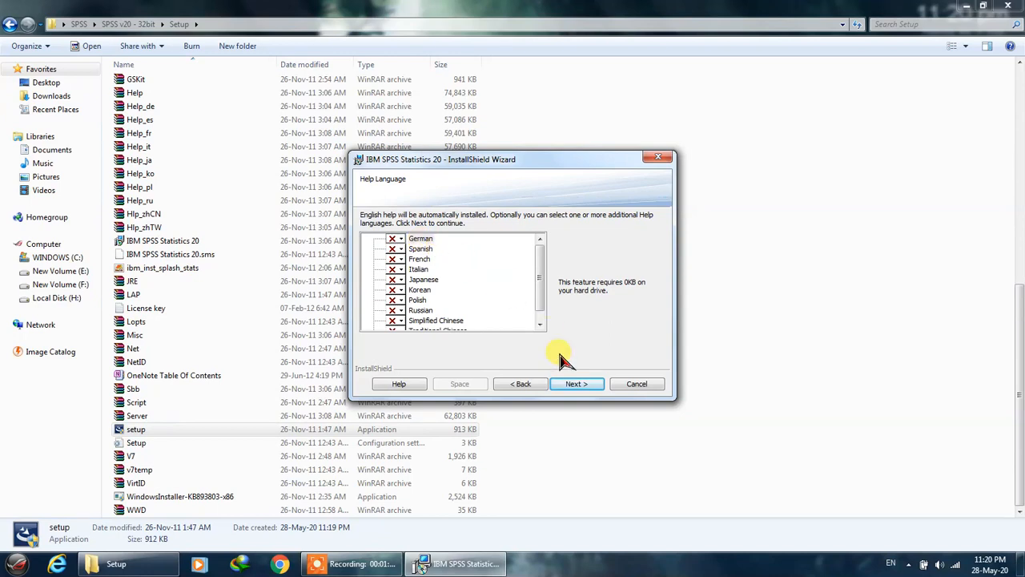
left_click(575, 383)
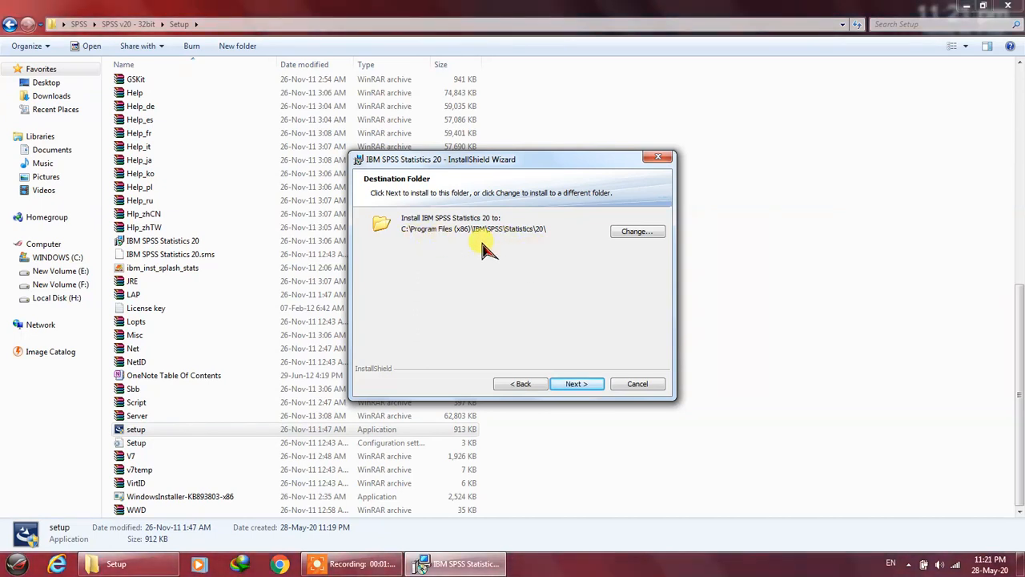
mouse_move(505, 286)
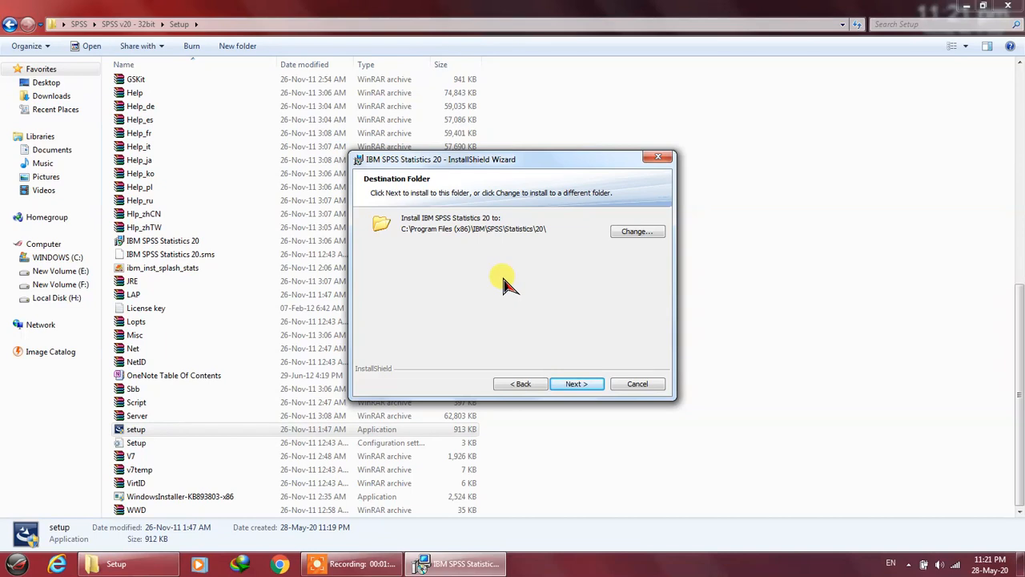
Keep the default destination folder and start installing IBM SPSS Statistics 20
left_click(576, 383)
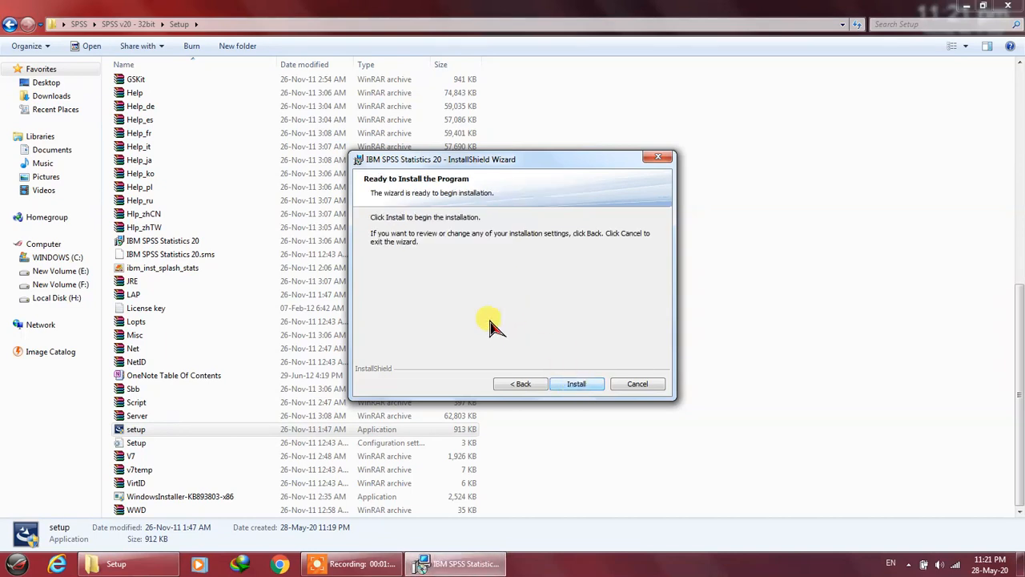
left_click(576, 383)
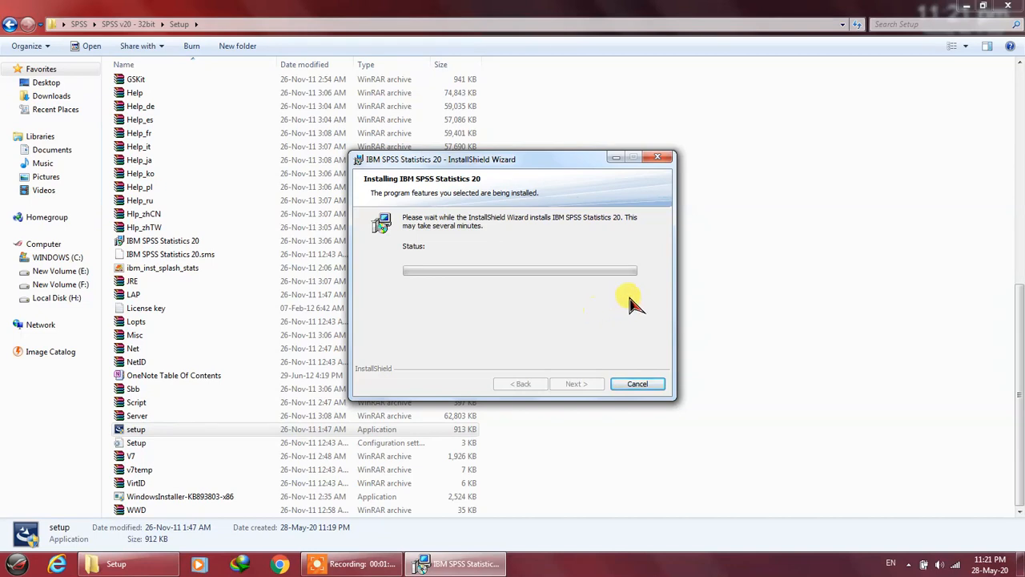
mouse_move(467, 294)
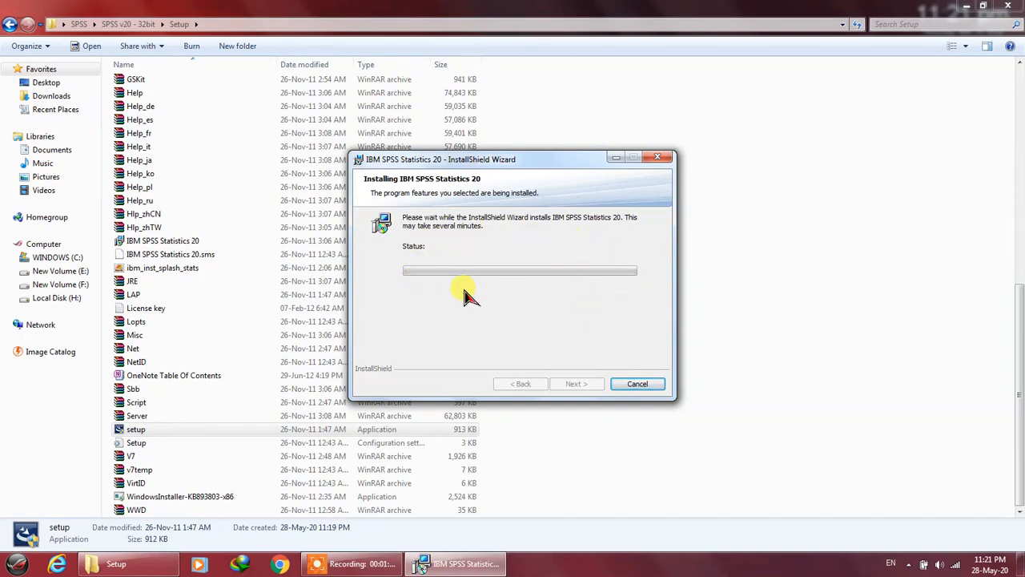
mouse_move(436, 290)
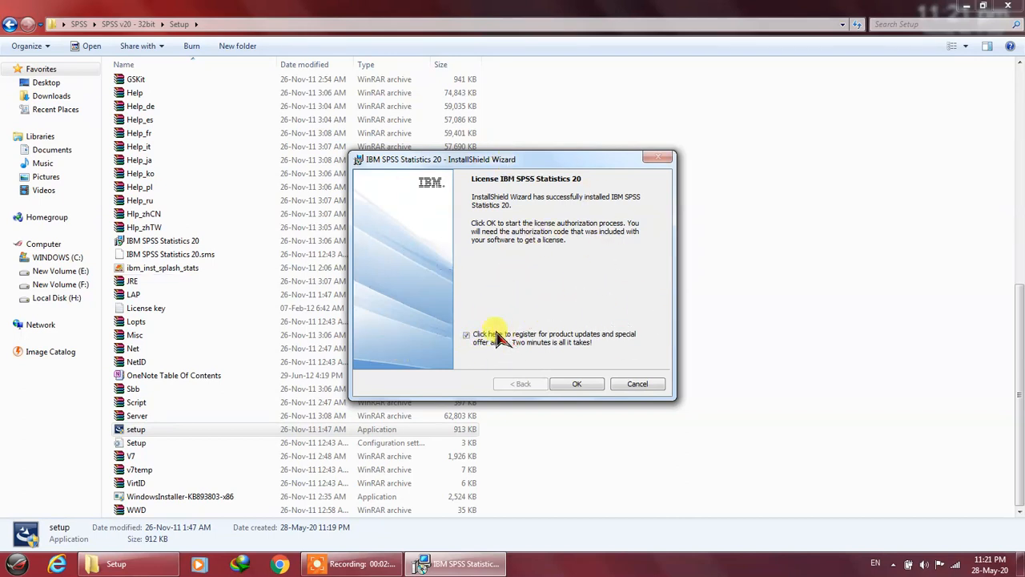
mouse_move(584, 346)
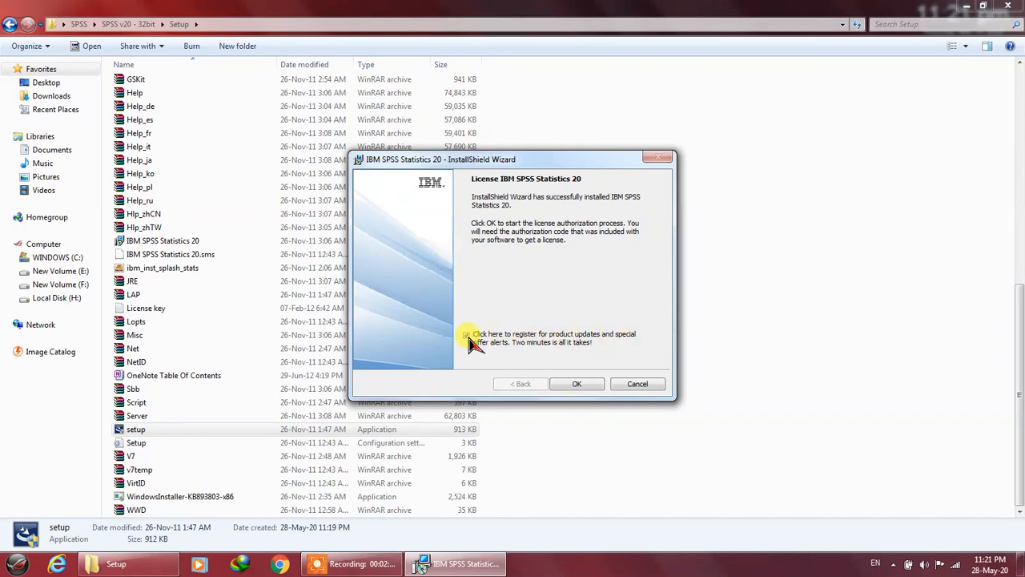
Untick product-update registration and confirm to begin license authorization
left_click(577, 383)
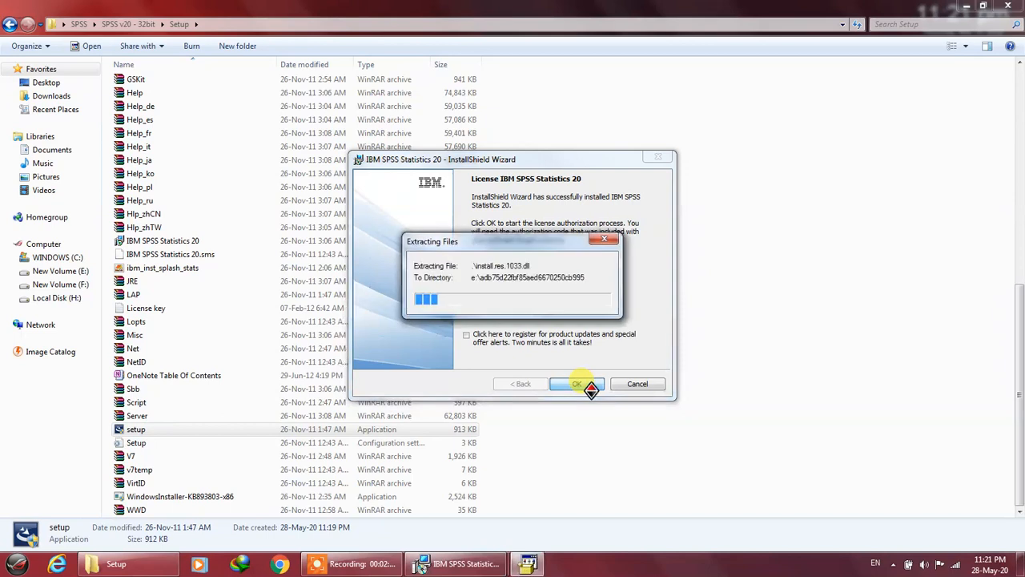
left_click(576, 384)
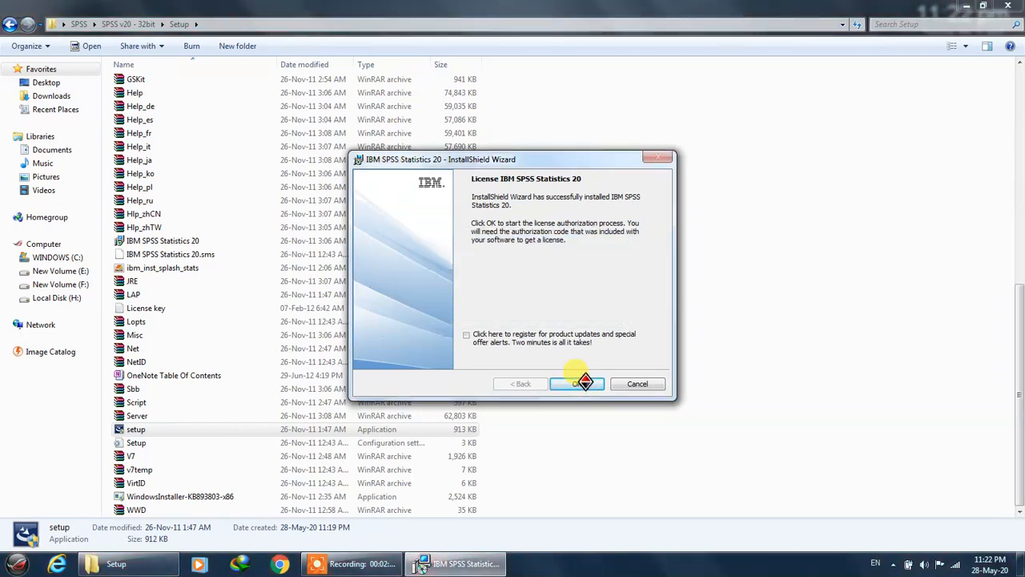
Continue into Licensing and choose 'License my product now' to reach Enter Codes
left_click(576, 383)
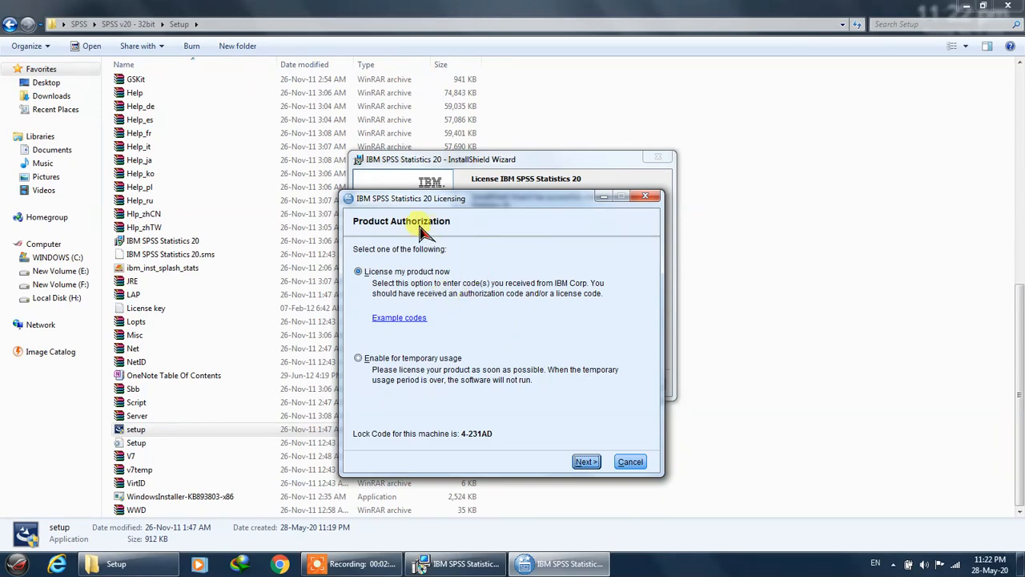
mouse_move(473, 264)
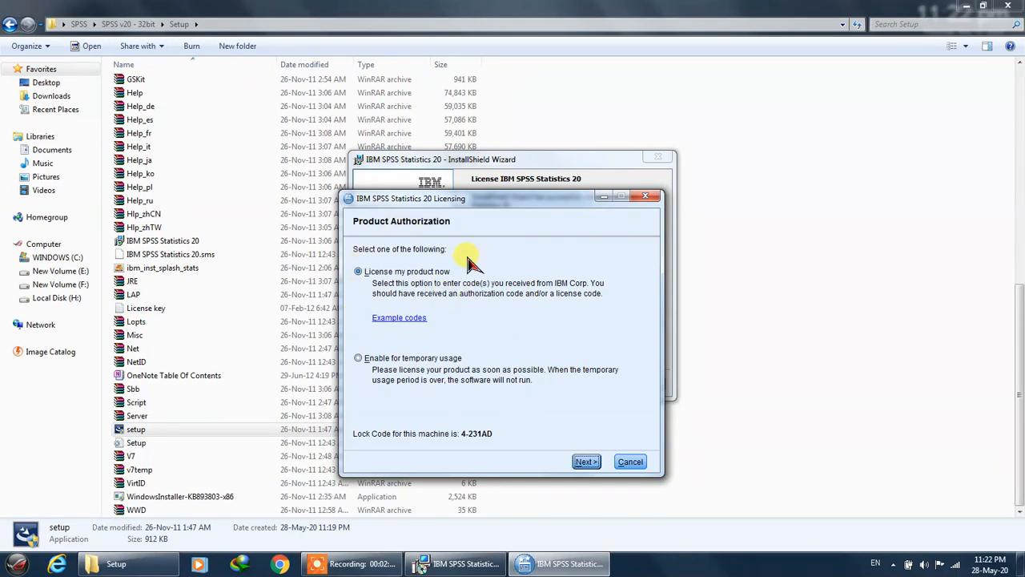
mouse_move(412, 256)
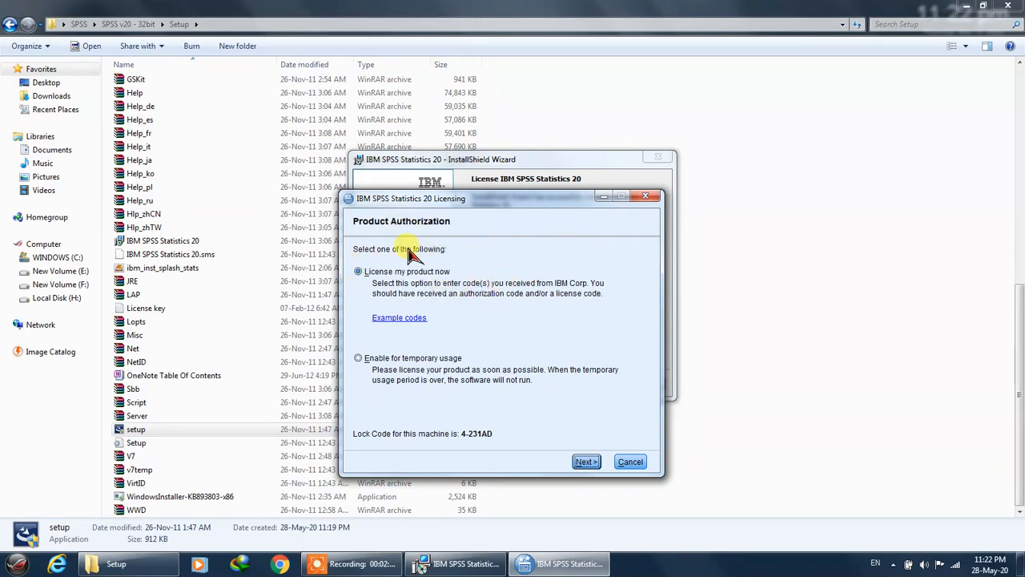
mouse_move(536, 328)
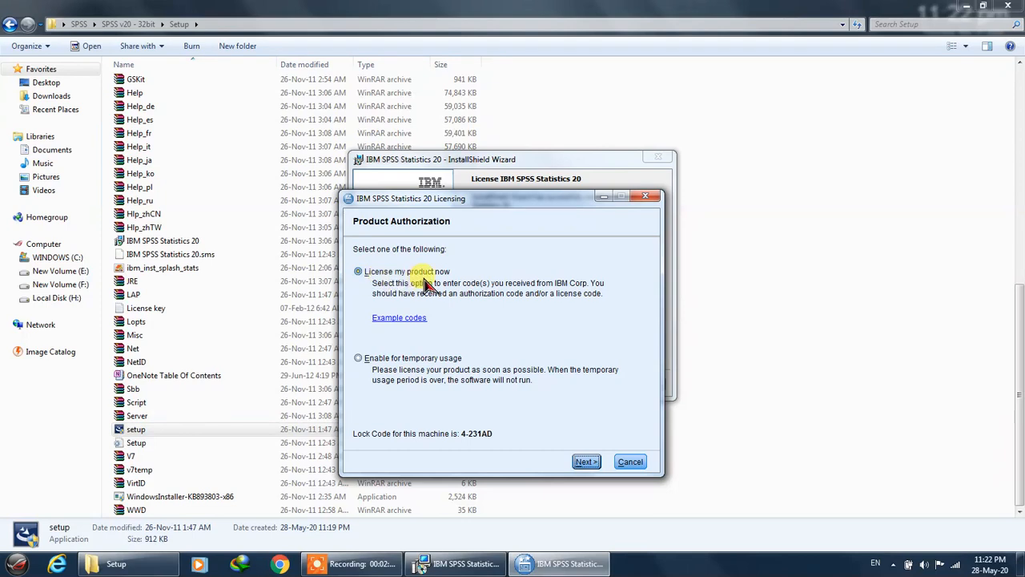
left_click(585, 461)
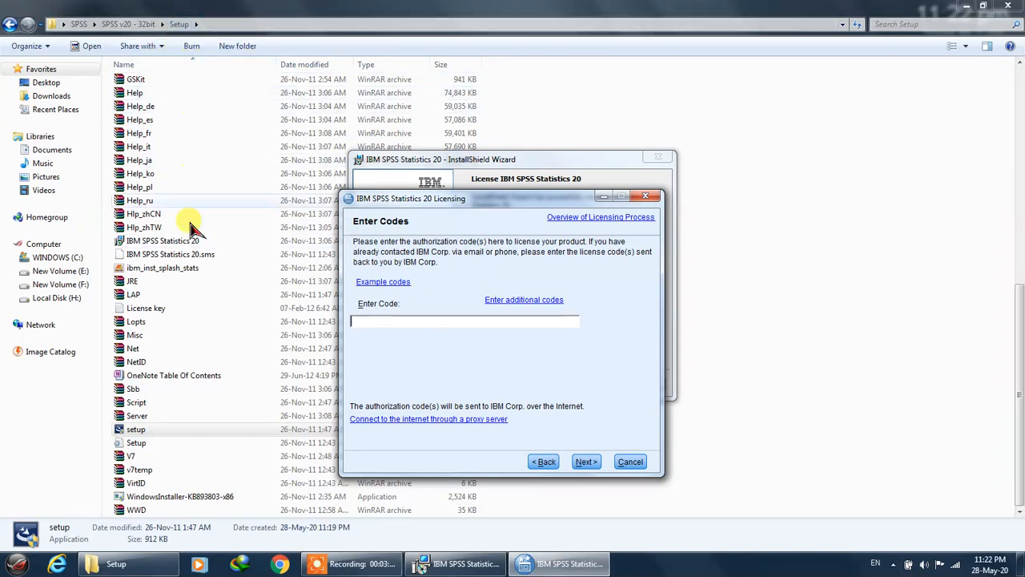
double_click(146, 307)
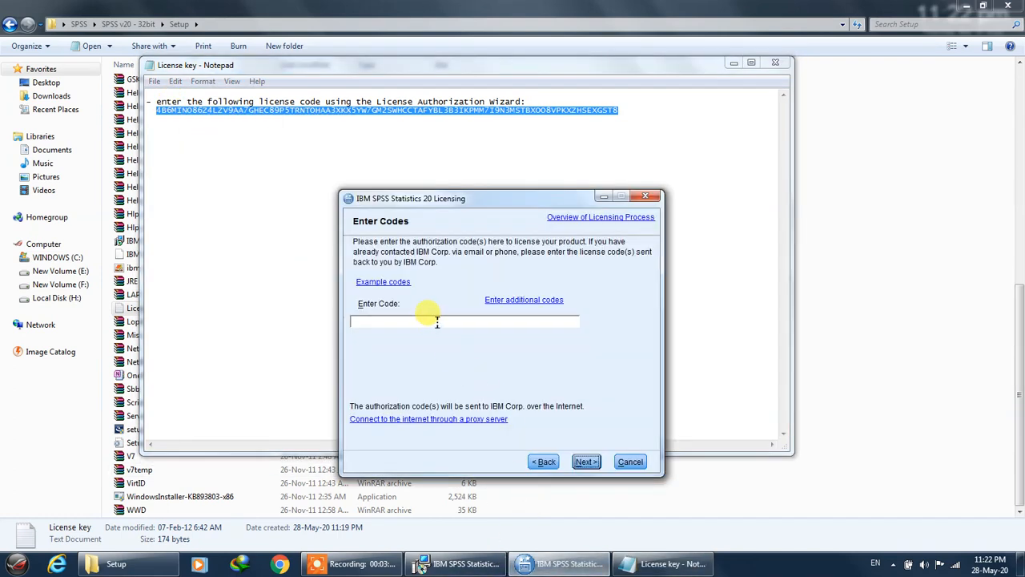
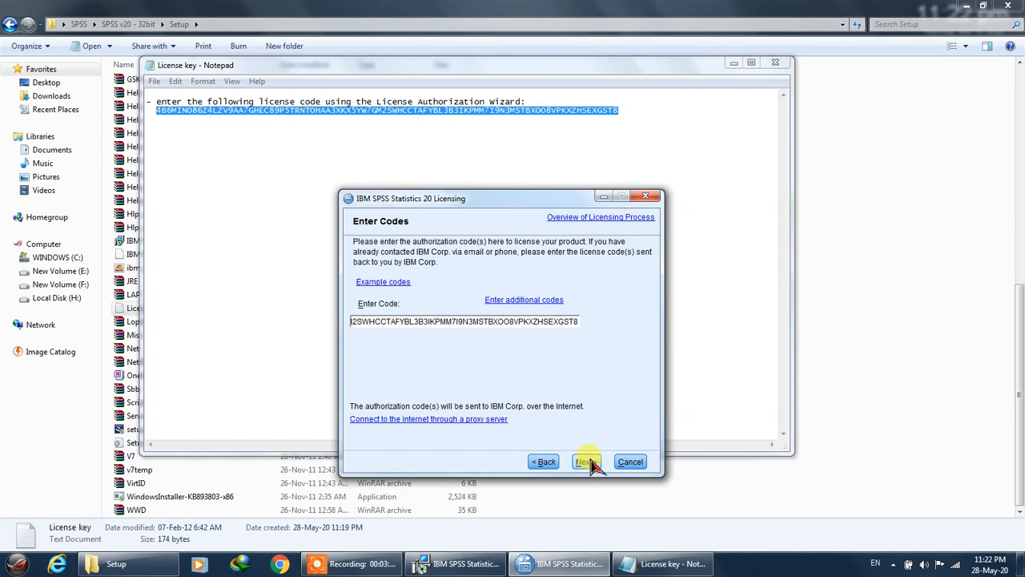
left_click(585, 461)
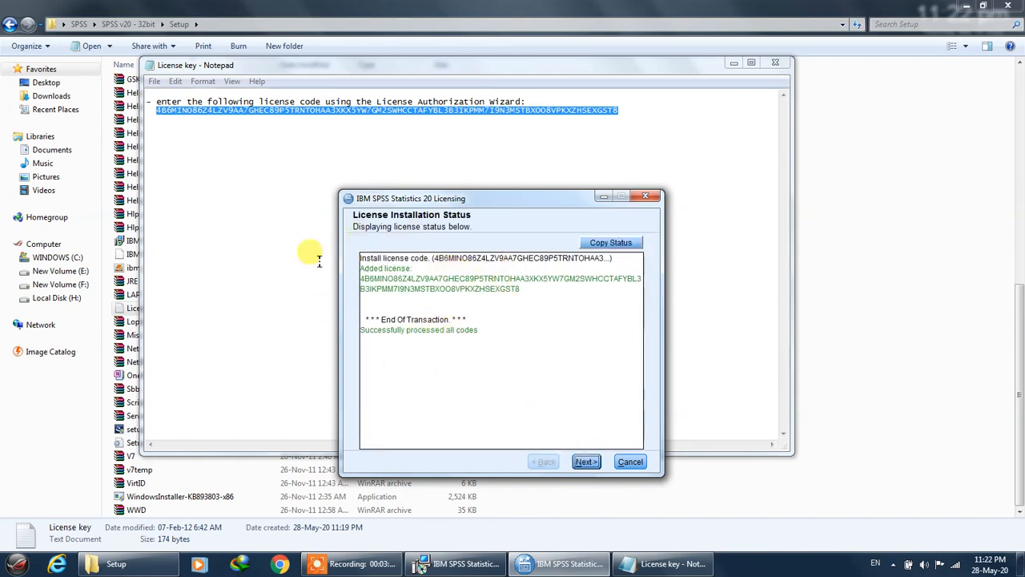
mouse_move(432, 287)
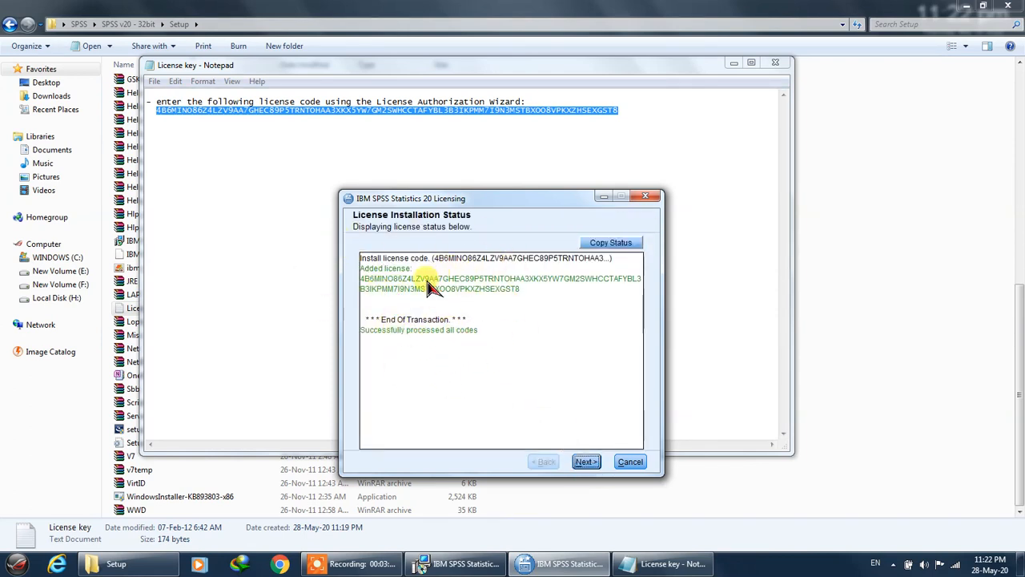
left_click(585, 461)
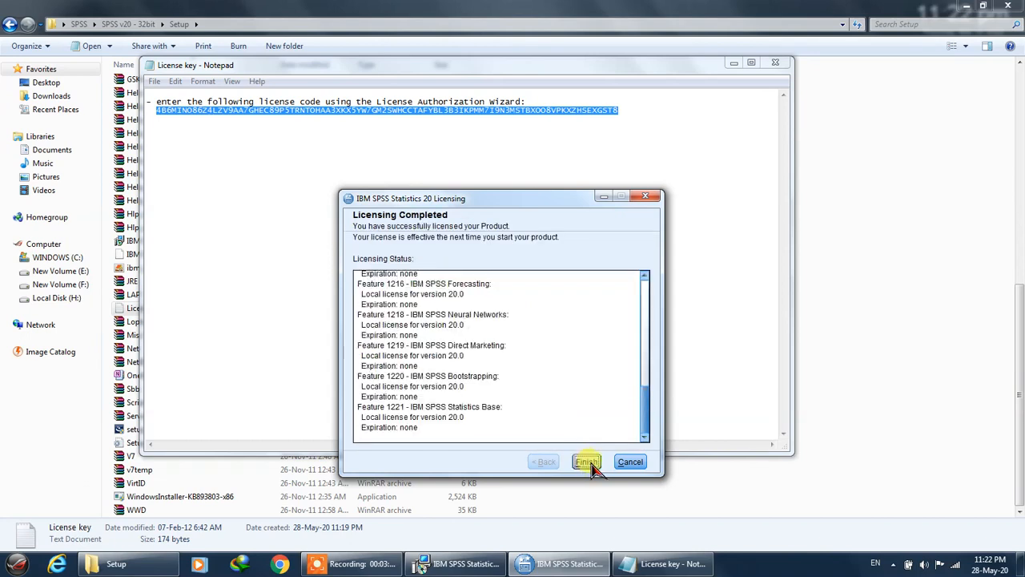
left_click(587, 461)
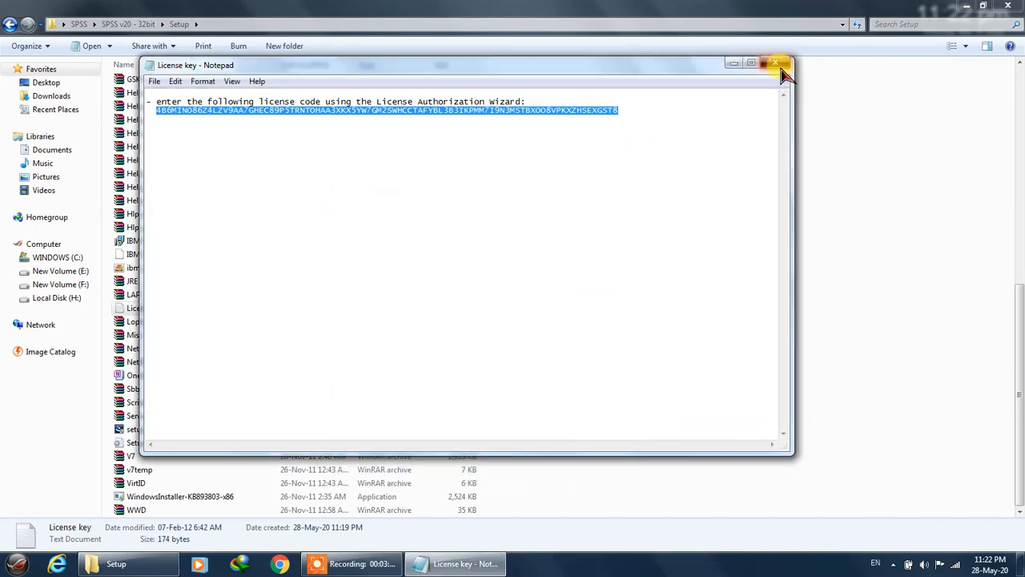
Close Notepad, launch SPSS 20, allow Java through the firewall, and choose Type in data
left_click(774, 63)
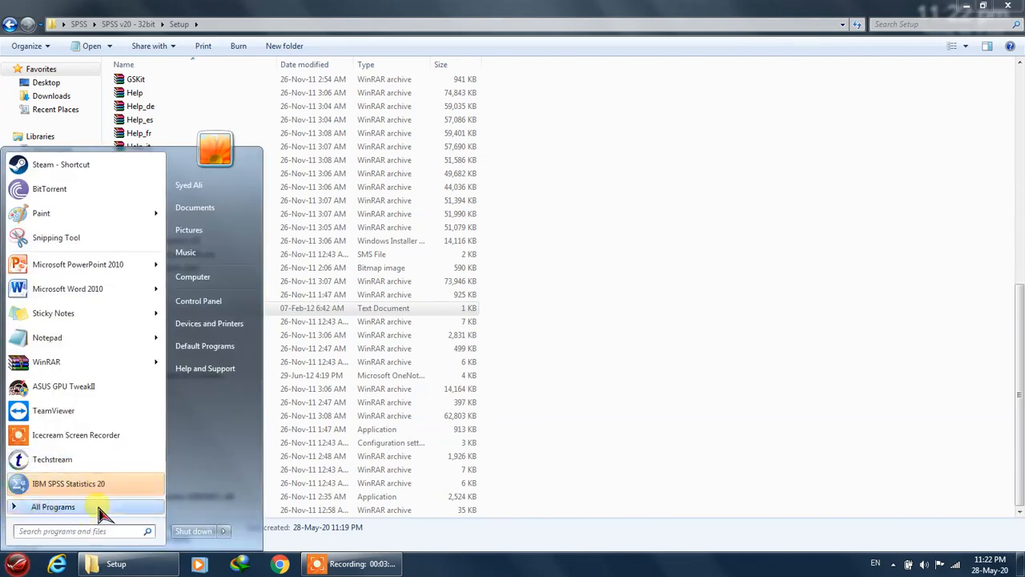
mouse_move(68, 483)
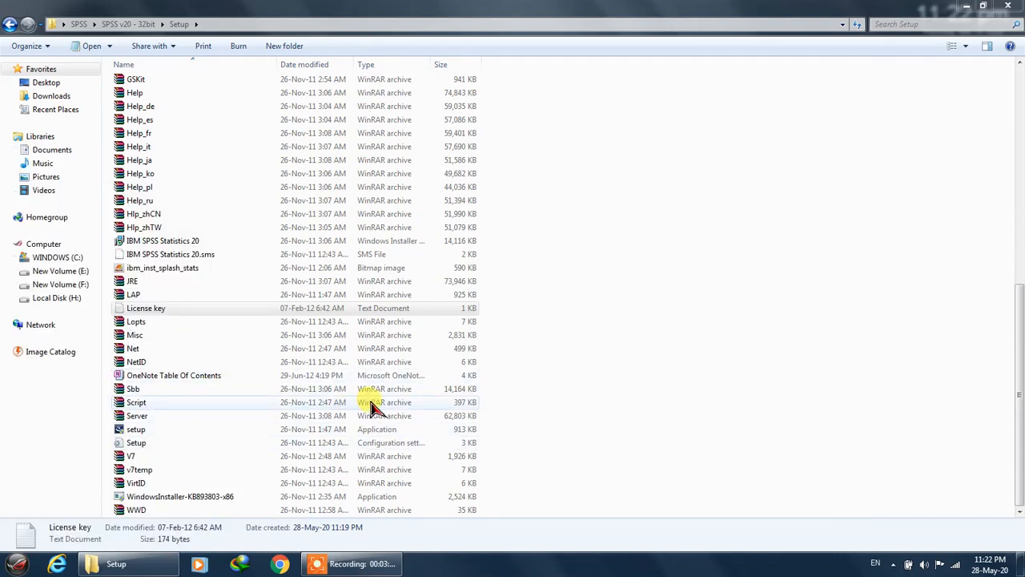
mouse_move(640, 357)
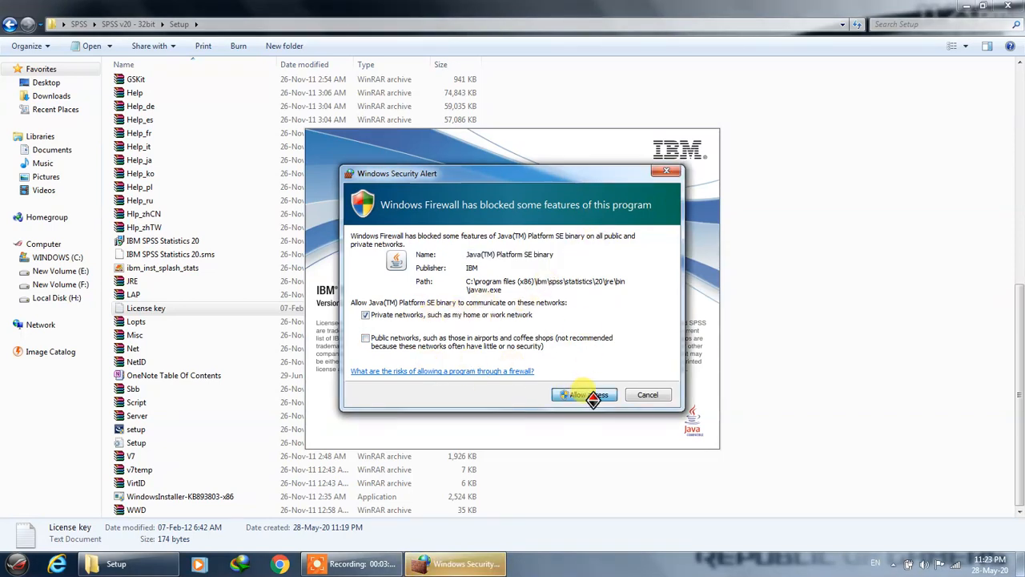
left_click(583, 394)
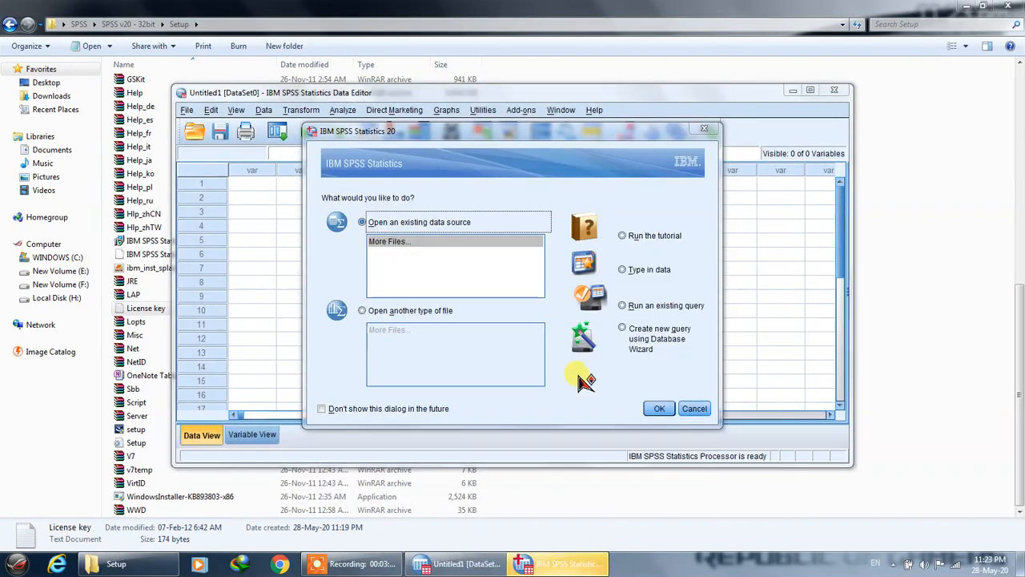
left_click(623, 269)
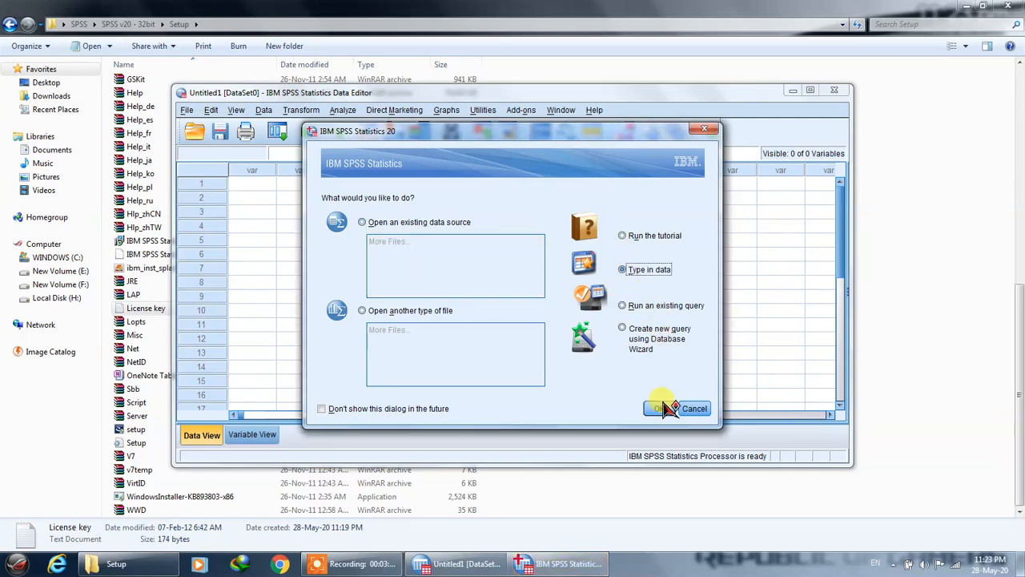
left_click(658, 408)
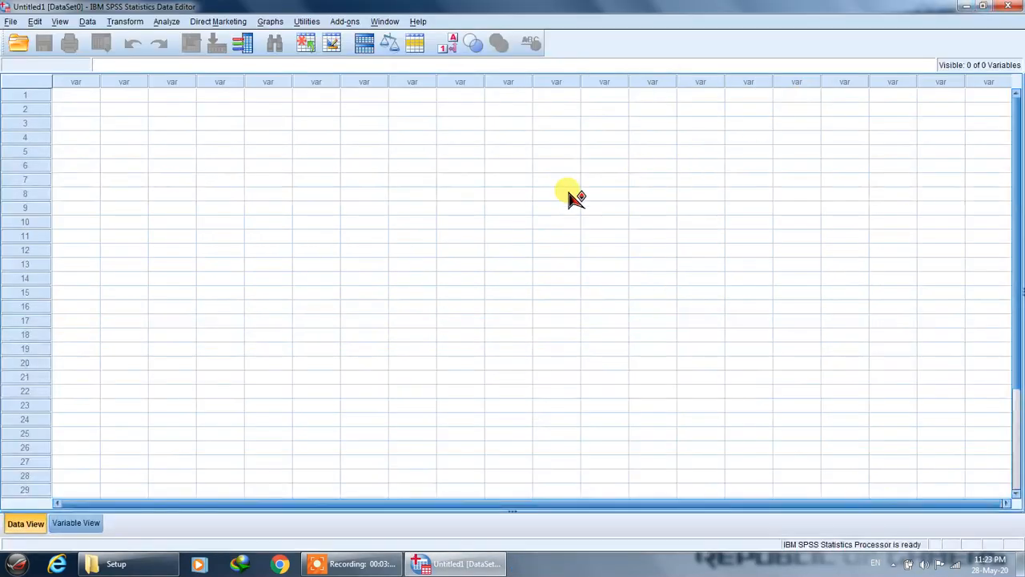
mouse_move(428, 228)
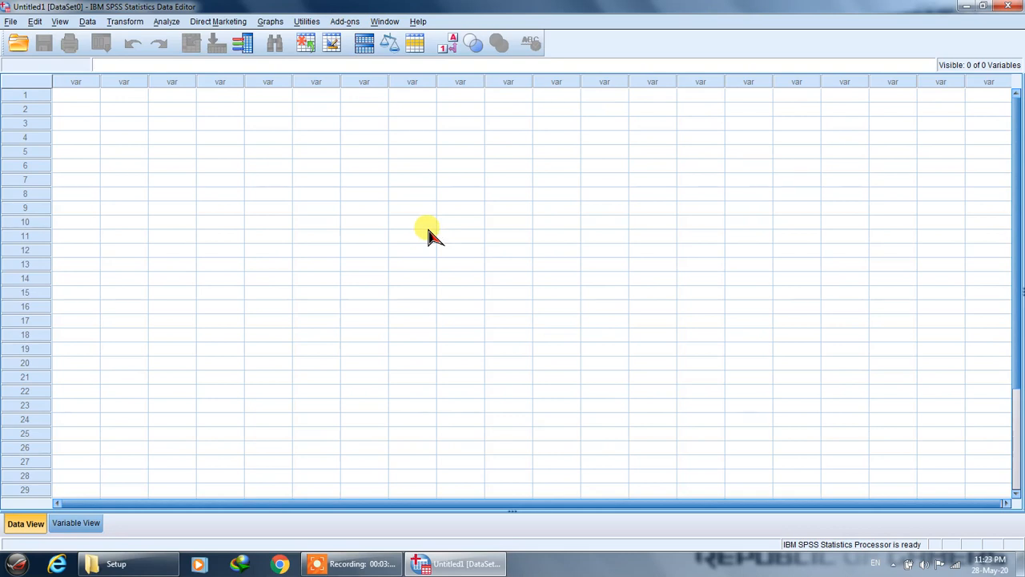
mouse_move(124, 84)
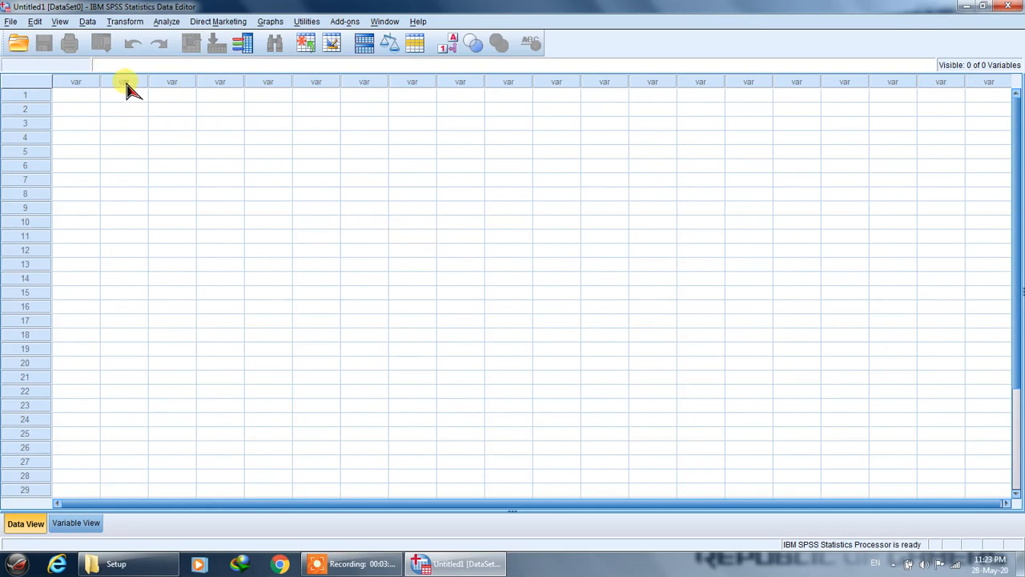
left_click(75, 523)
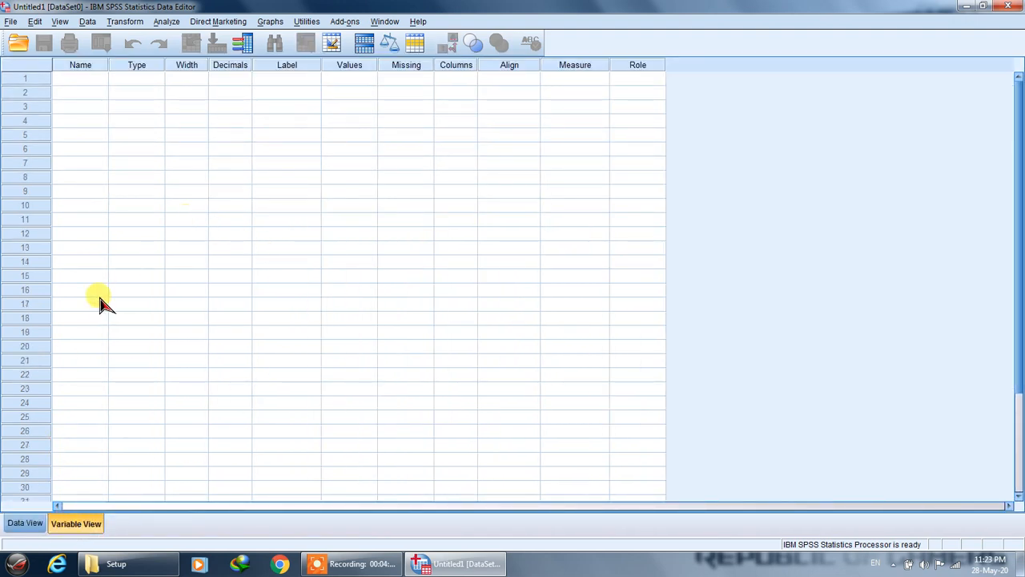
left_click(25, 522)
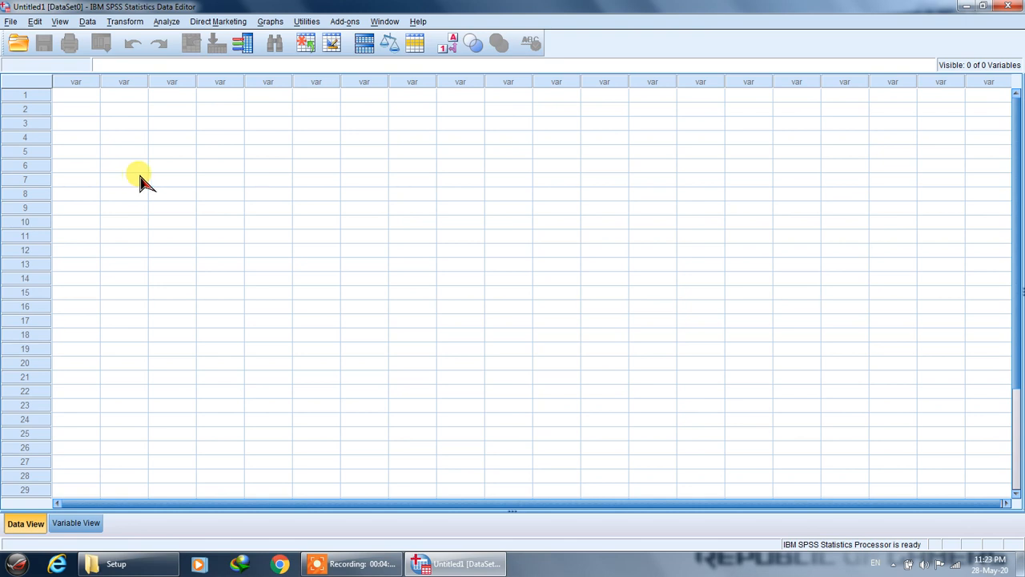
mouse_move(172, 198)
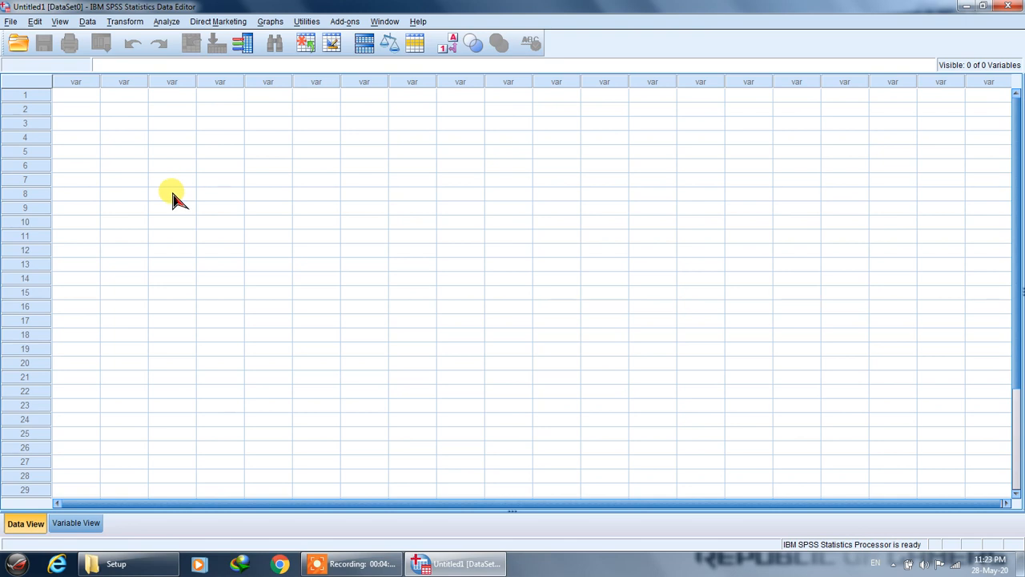